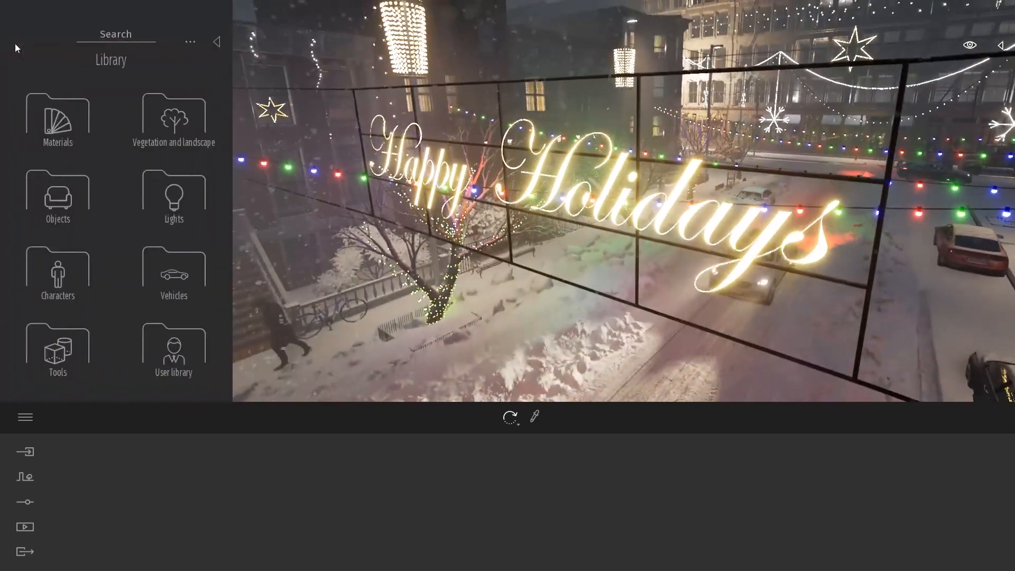
- Browse the Library's Materials into the Neons collection beside the Happy Holidays sign
{"action": "left_click", "coordinate": [57, 119]}
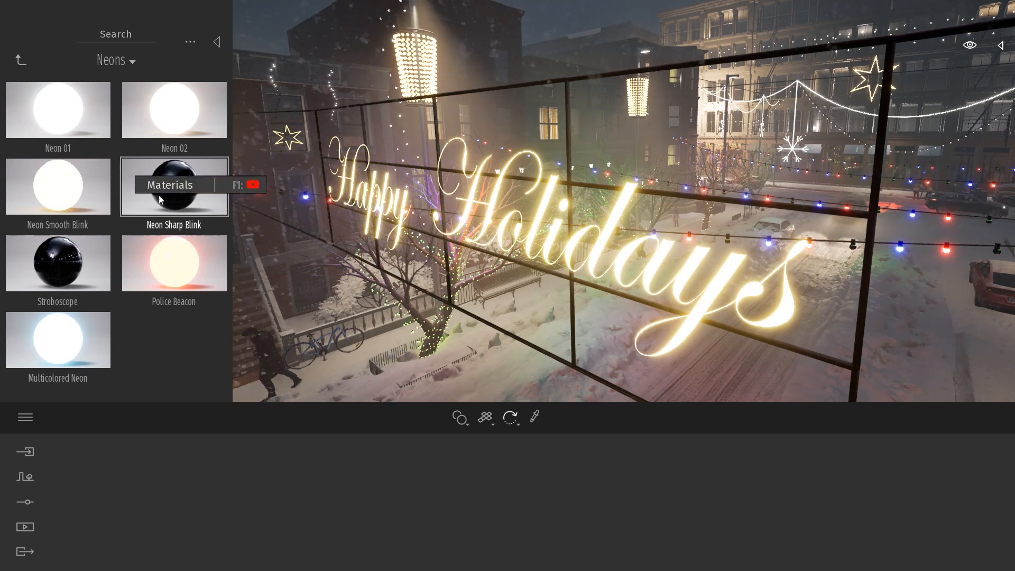
{"action": "left_click", "coordinate": [58, 186]}
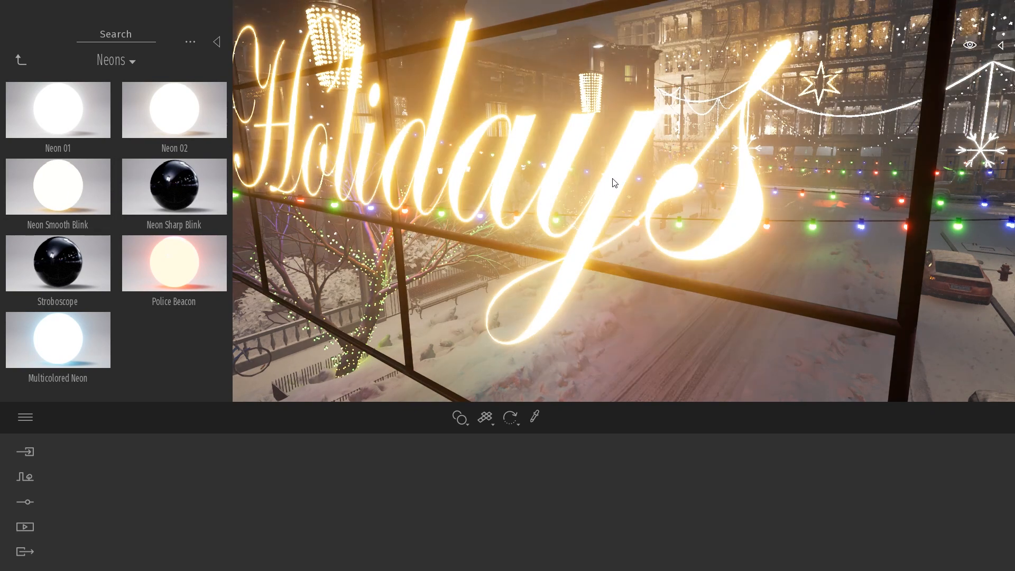
- Select the sign's Neon Smooth Blink material and reveal its Scale and Color More texture settings with the T_NeonB_M mask
{"action": "left_click", "coordinate": [57, 186]}
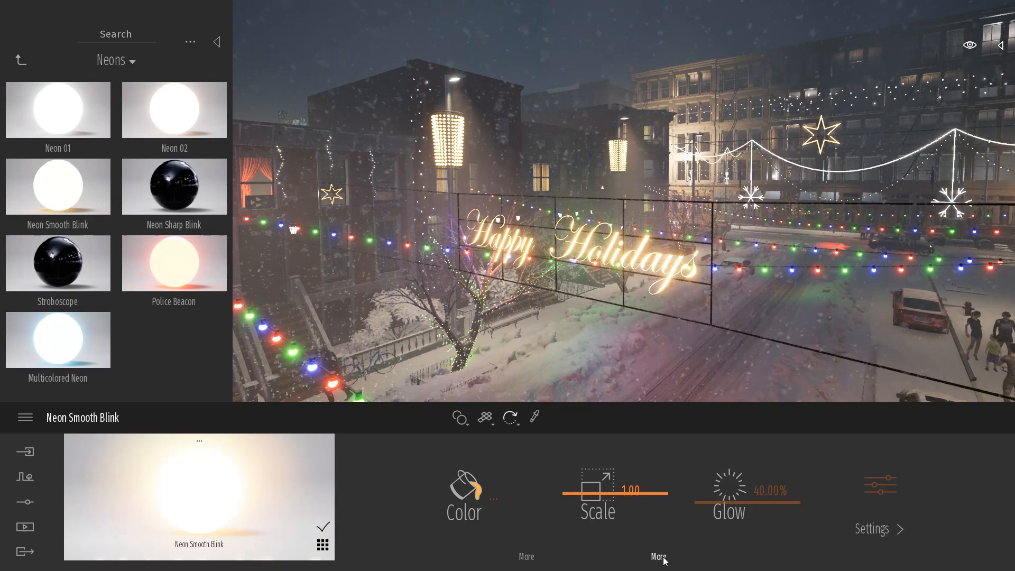
{"action": "left_click", "coordinate": [659, 557]}
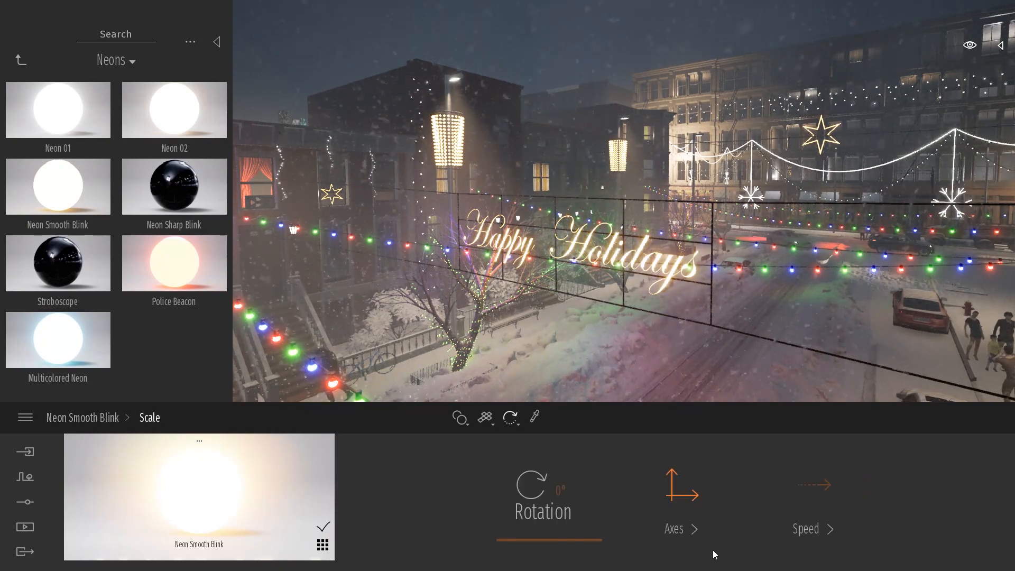
{"action": "left_click", "coordinate": [811, 528]}
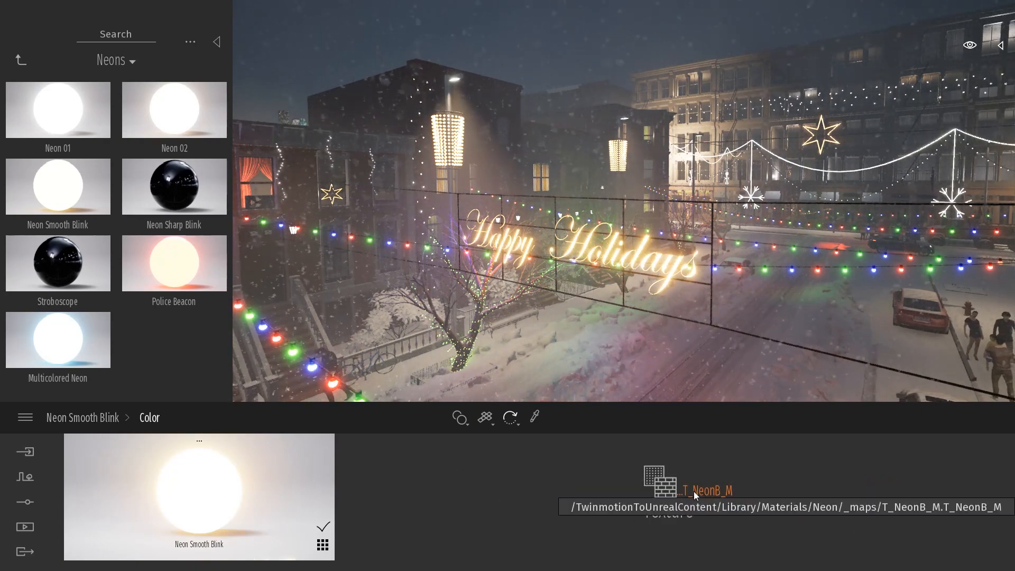
{"action": "right_click", "coordinate": [660, 491]}
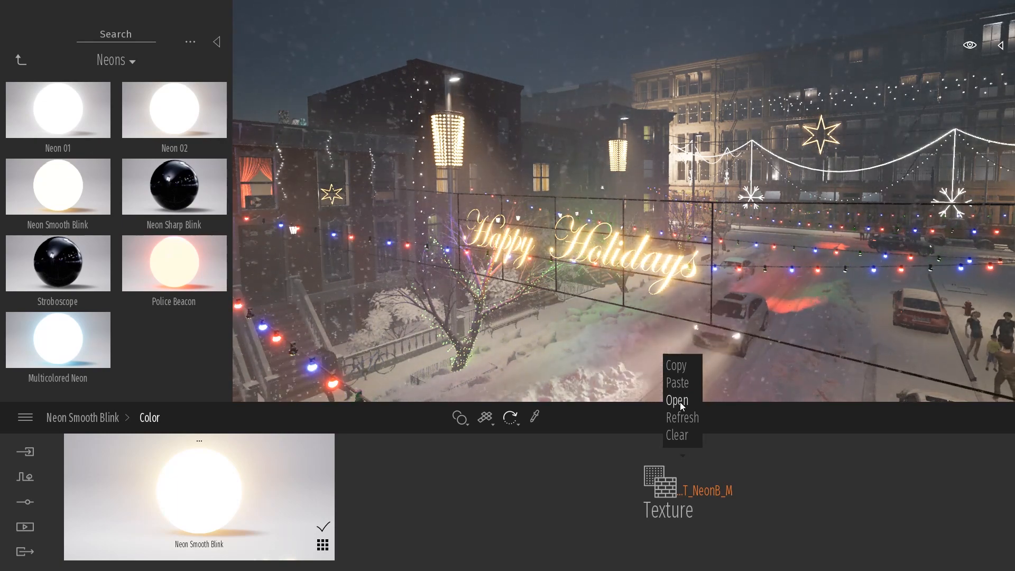
{"action": "left_click", "coordinate": [677, 399]}
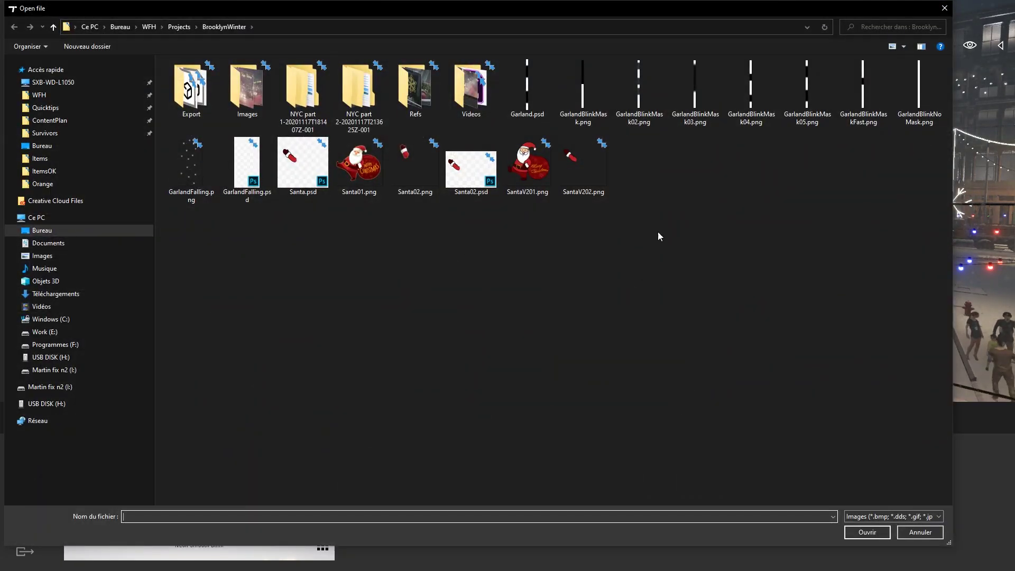
{"action": "left_click", "coordinate": [526, 86]}
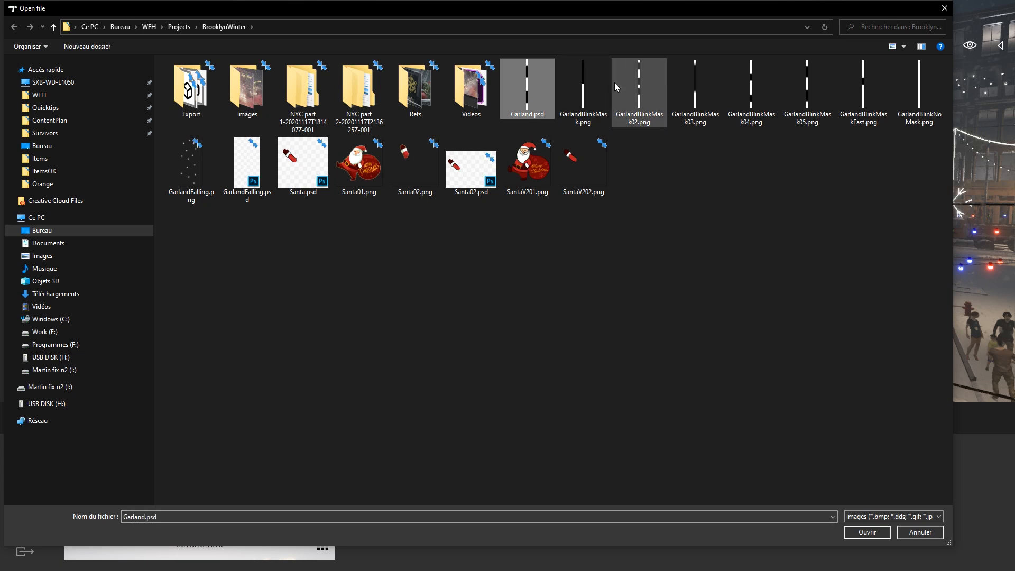
{"action": "left_click", "coordinate": [901, 46]}
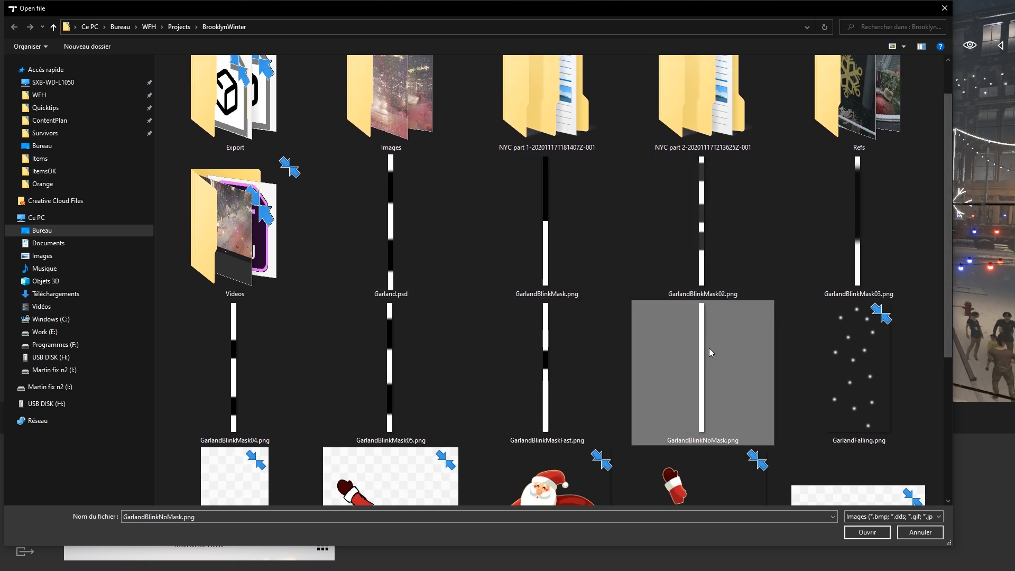
{"action": "left_click", "coordinate": [391, 226]}
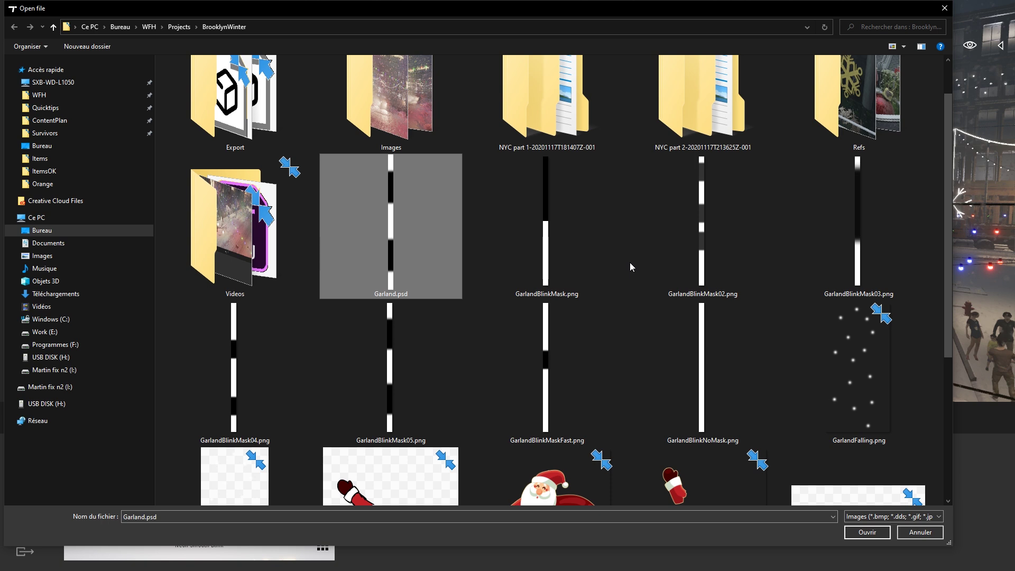
{"action": "left_click", "coordinate": [546, 221]}
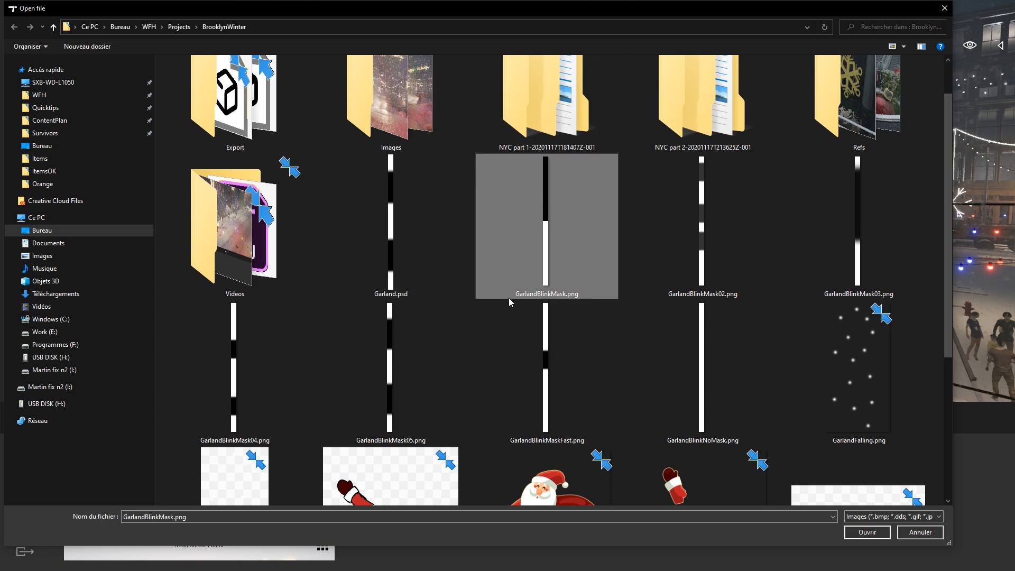
{"action": "mouse_move", "coordinate": [550, 228]}
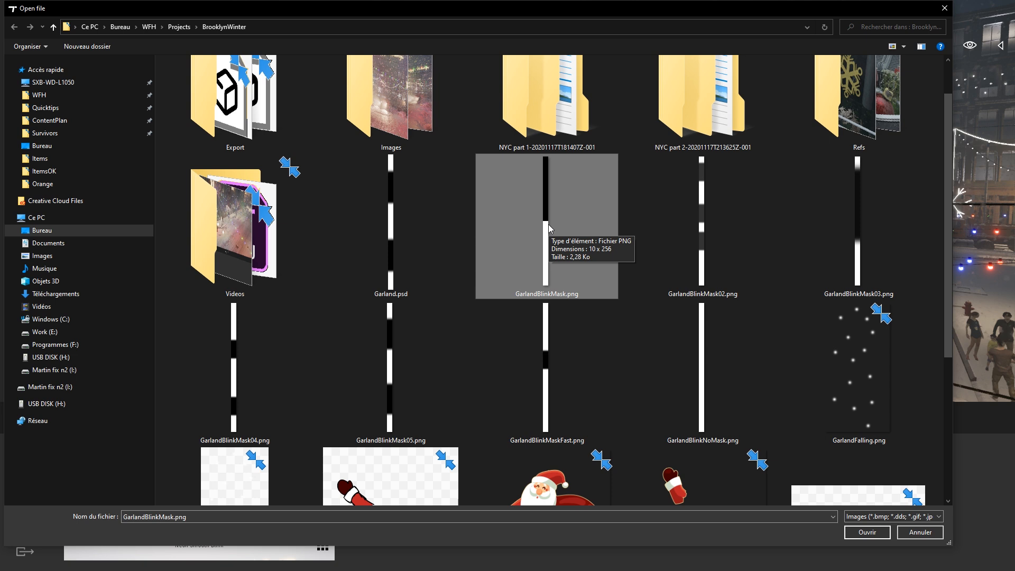
{"action": "mouse_move", "coordinate": [560, 229]}
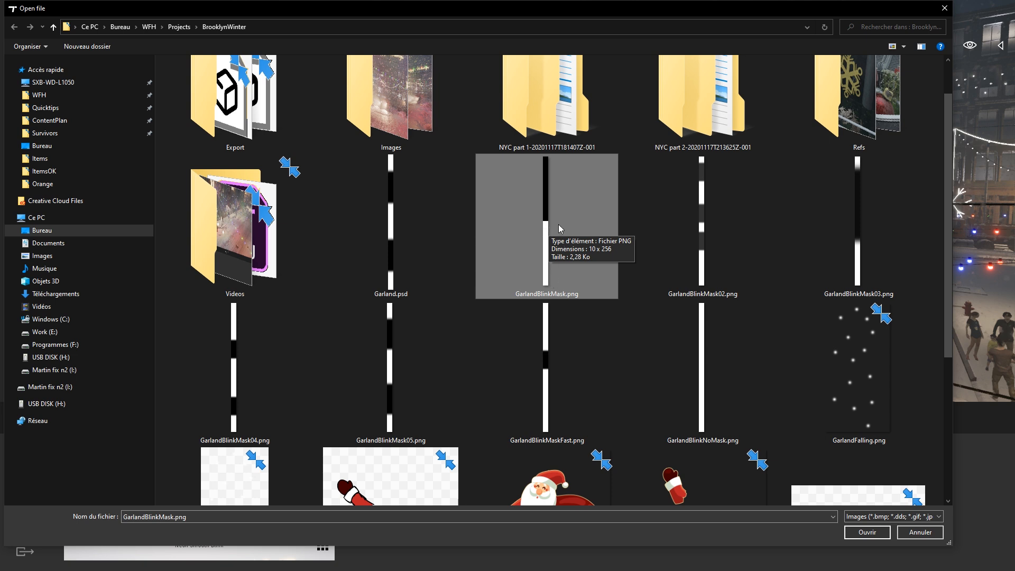
{"action": "mouse_move", "coordinate": [560, 266]}
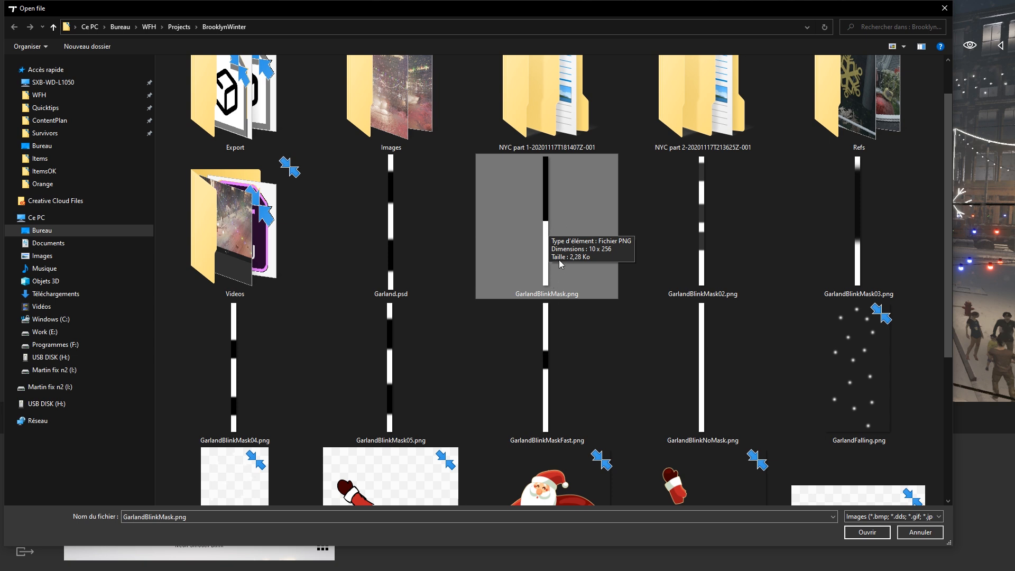
{"action": "mouse_move", "coordinate": [553, 220]}
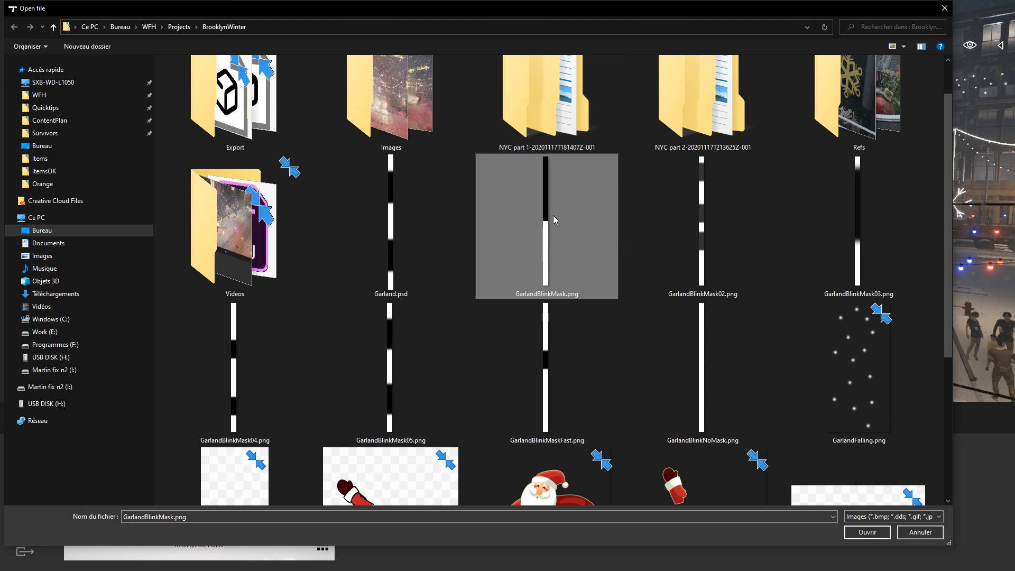
{"action": "mouse_move", "coordinate": [554, 220]}
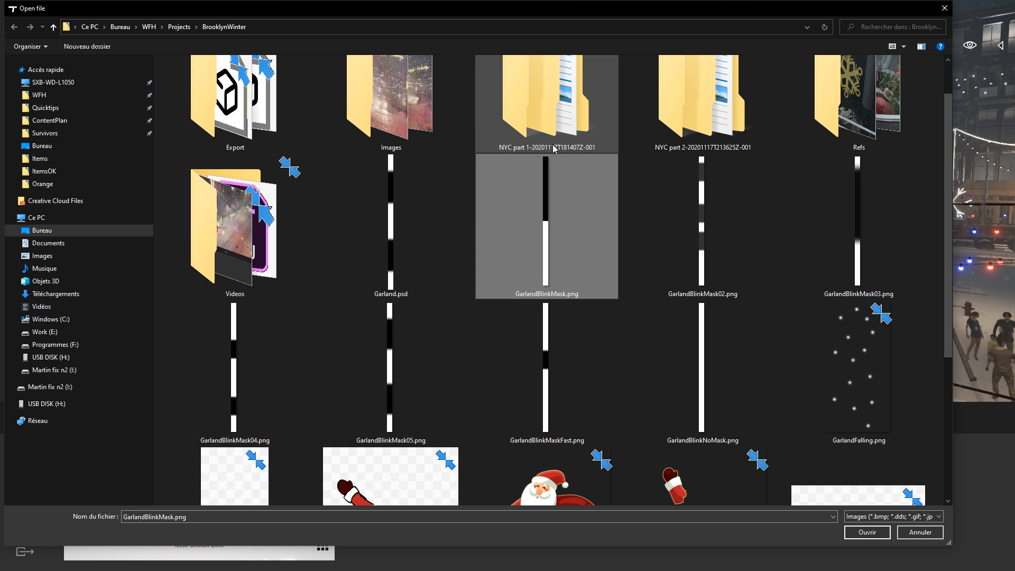
{"action": "mouse_move", "coordinate": [551, 276]}
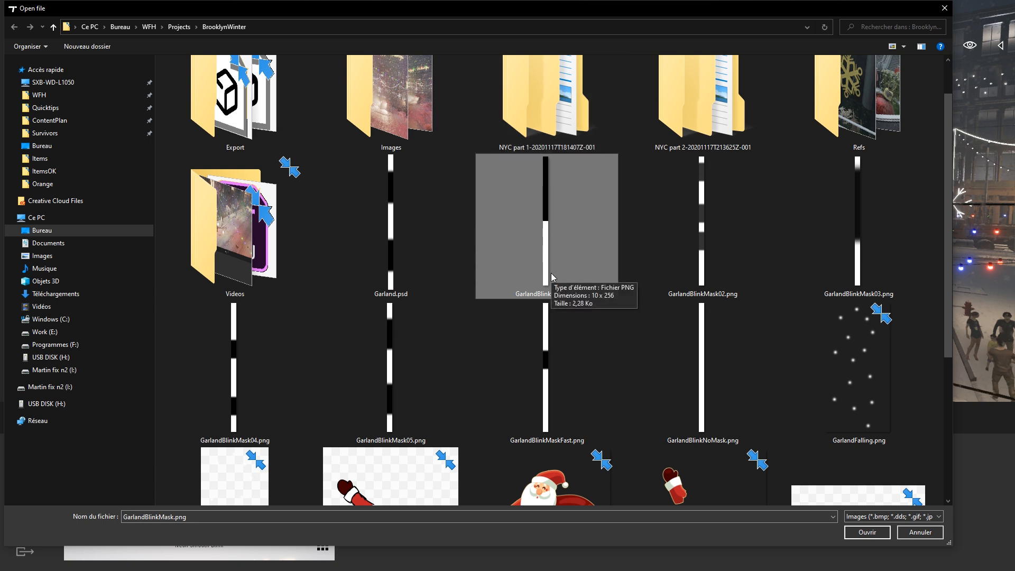
{"action": "mouse_move", "coordinate": [723, 382]}
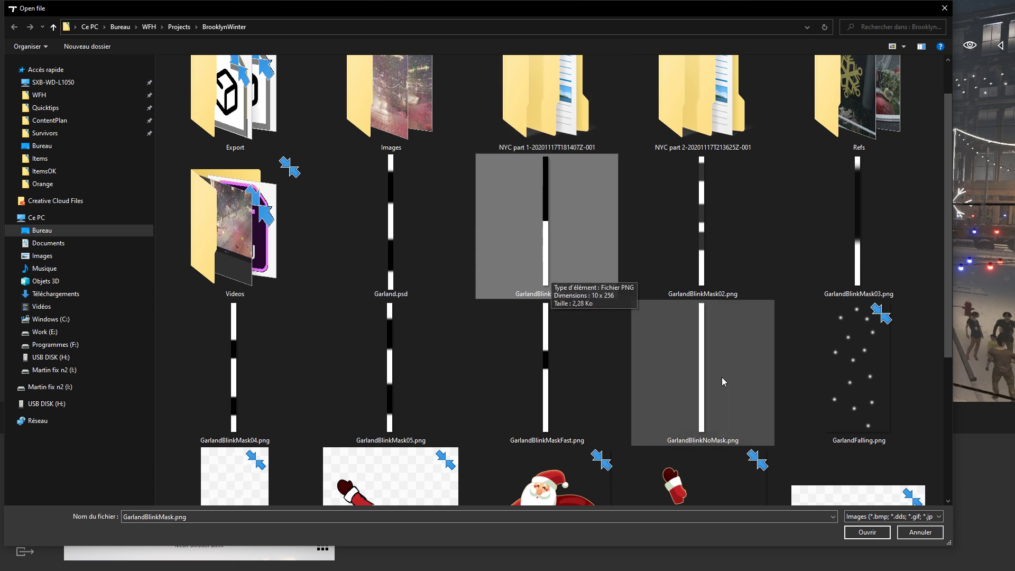
{"action": "left_click", "coordinate": [866, 531]}
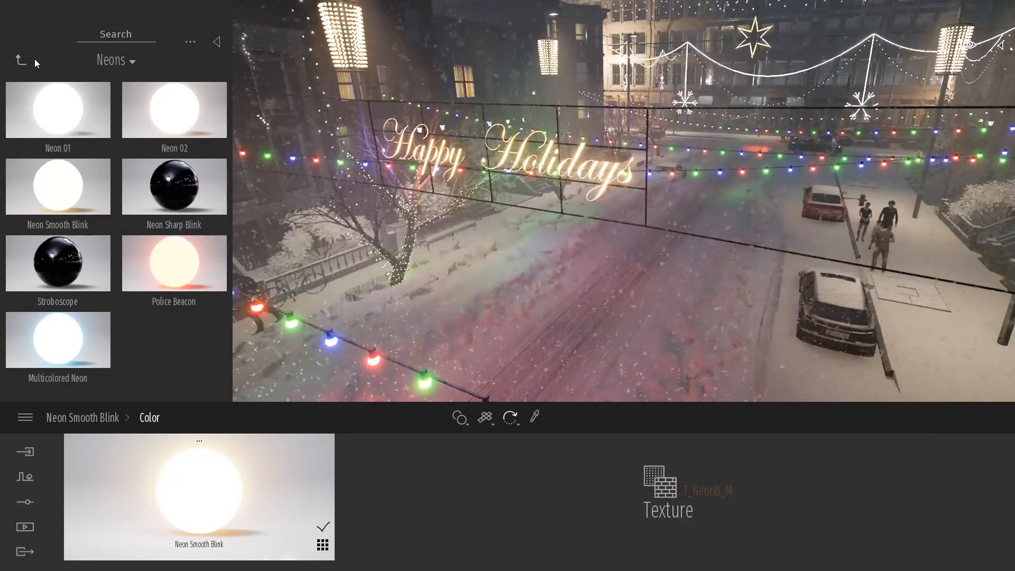
- Return to Objects, browse Primitives, and go back to the Neon Smooth Blink material properties
{"action": "left_click", "coordinate": [20, 59]}
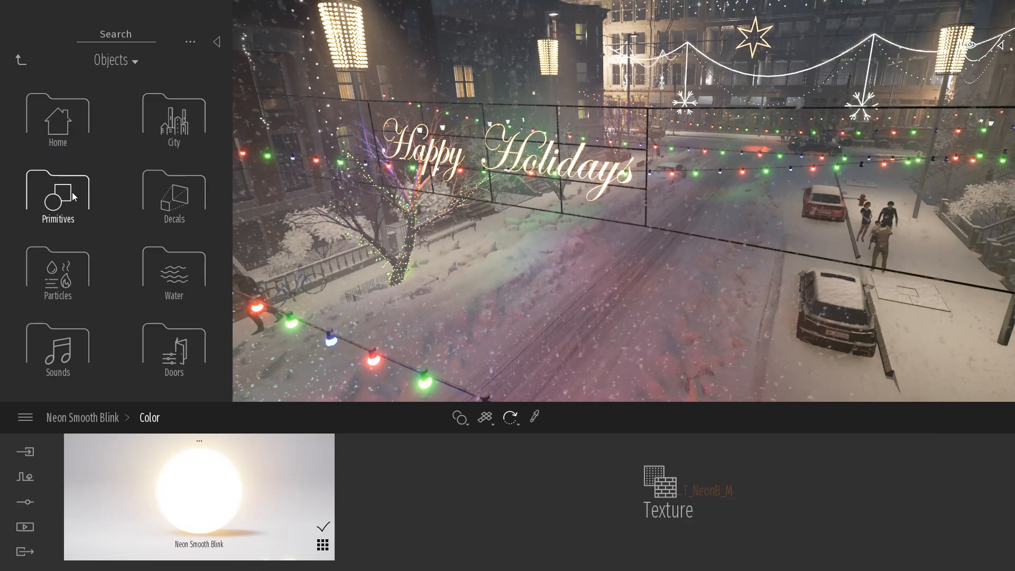
{"action": "left_click", "coordinate": [57, 194]}
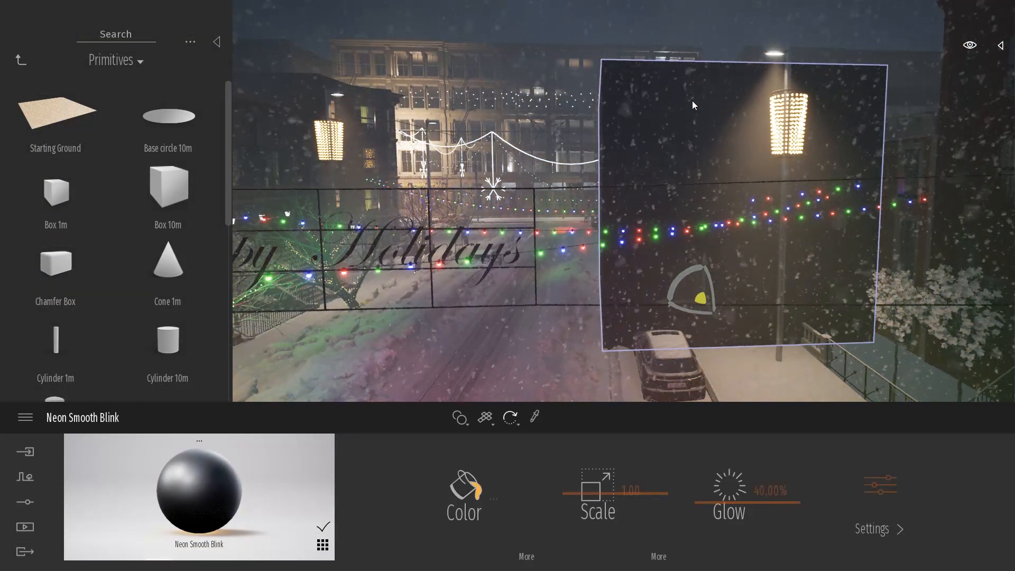
{"action": "left_click", "coordinate": [596, 492]}
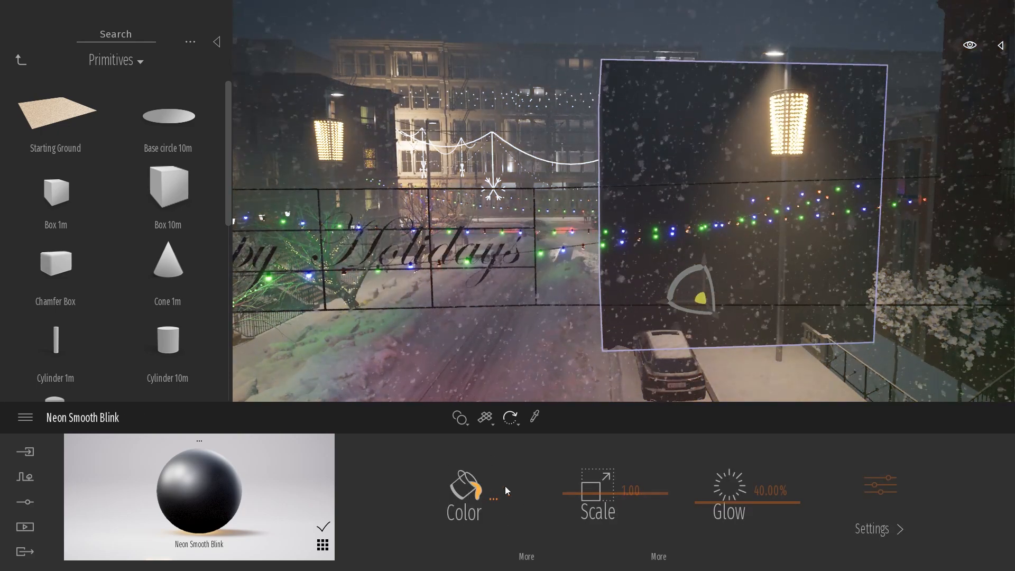
- Set the Neon Smooth Blink colour to pure red FF0000 in the colour picker
{"action": "left_click", "coordinate": [464, 489]}
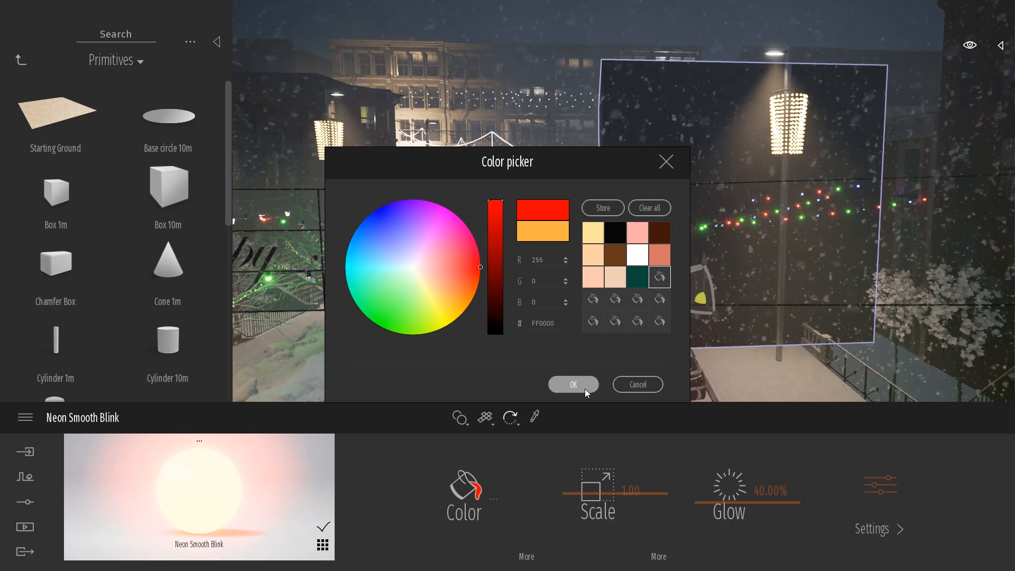
{"action": "left_click", "coordinate": [572, 385]}
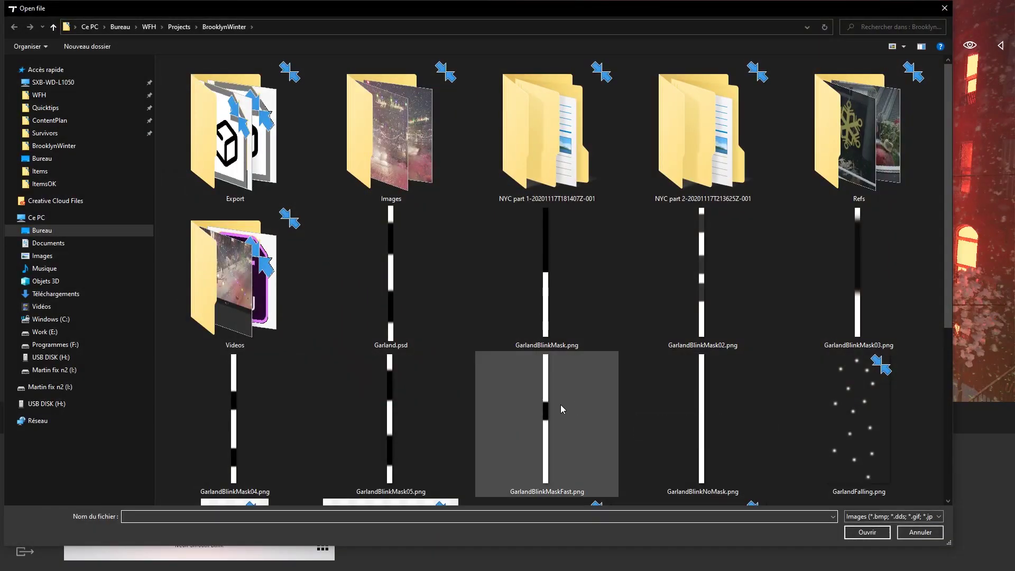
- Load GarlandBlinkMaskFast.png as the Neon Smooth Blink colour texture so the sign glows red
{"action": "left_click", "coordinate": [391, 278]}
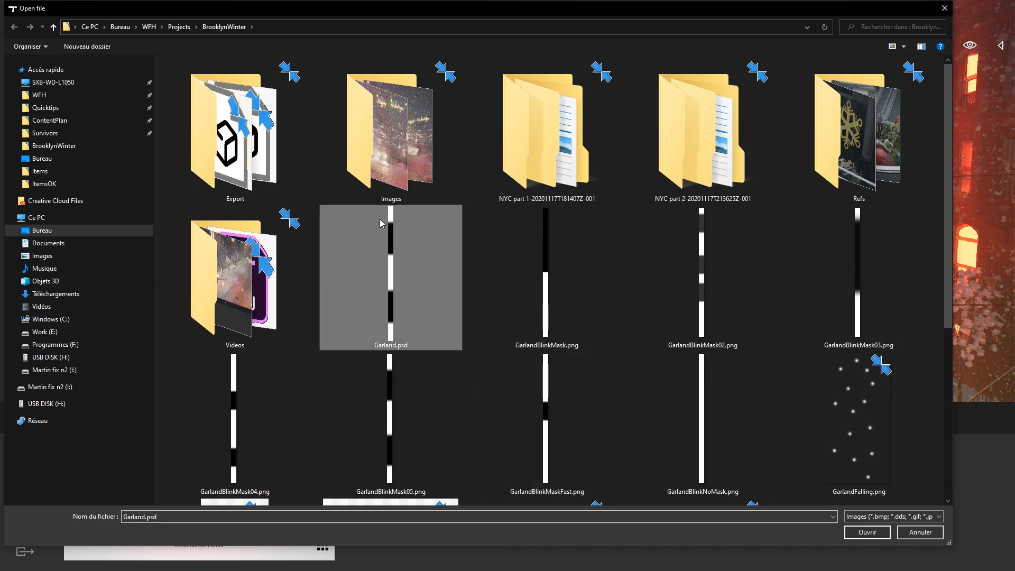
{"action": "left_click", "coordinate": [867, 532]}
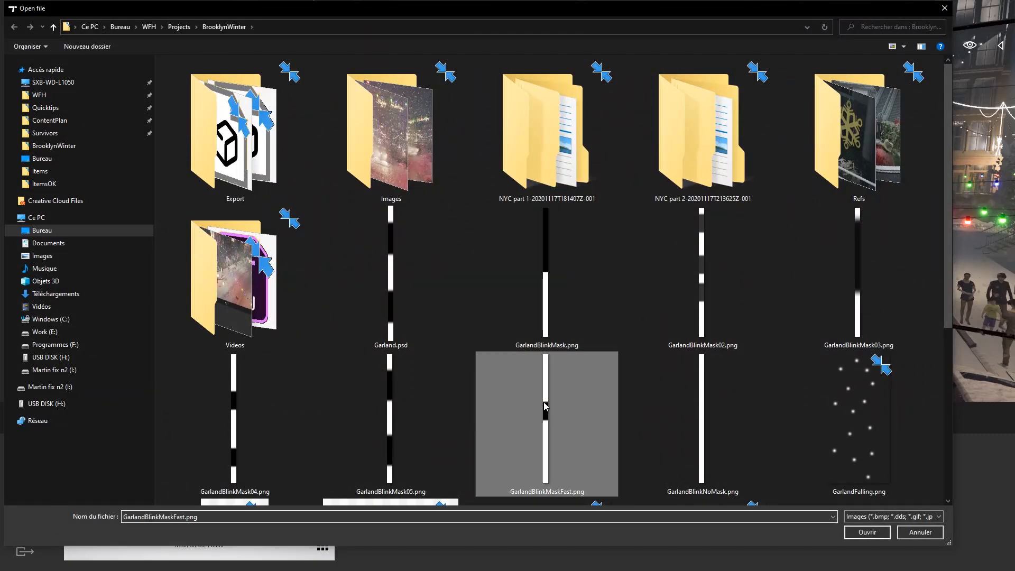
{"action": "left_click", "coordinate": [867, 532]}
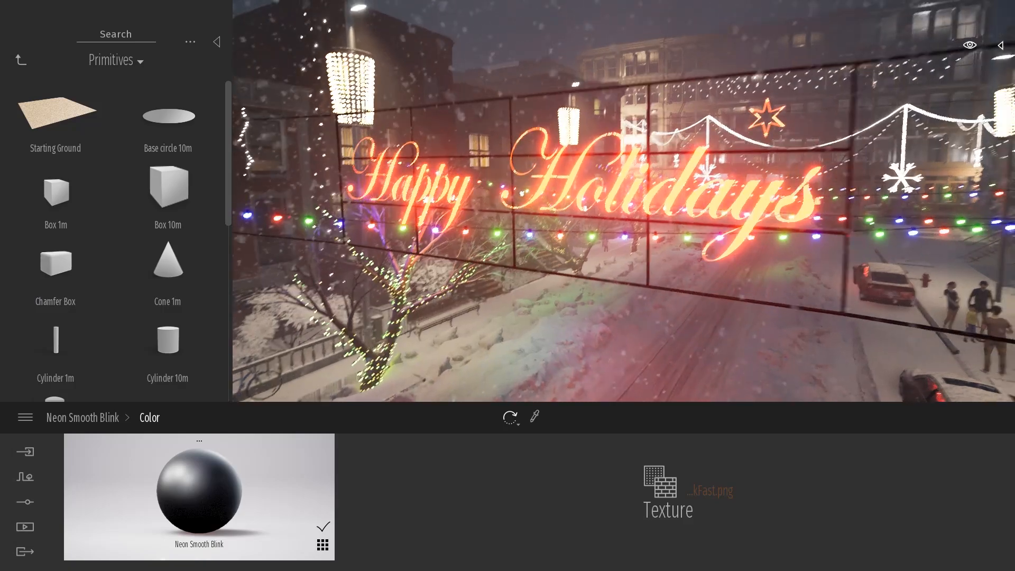